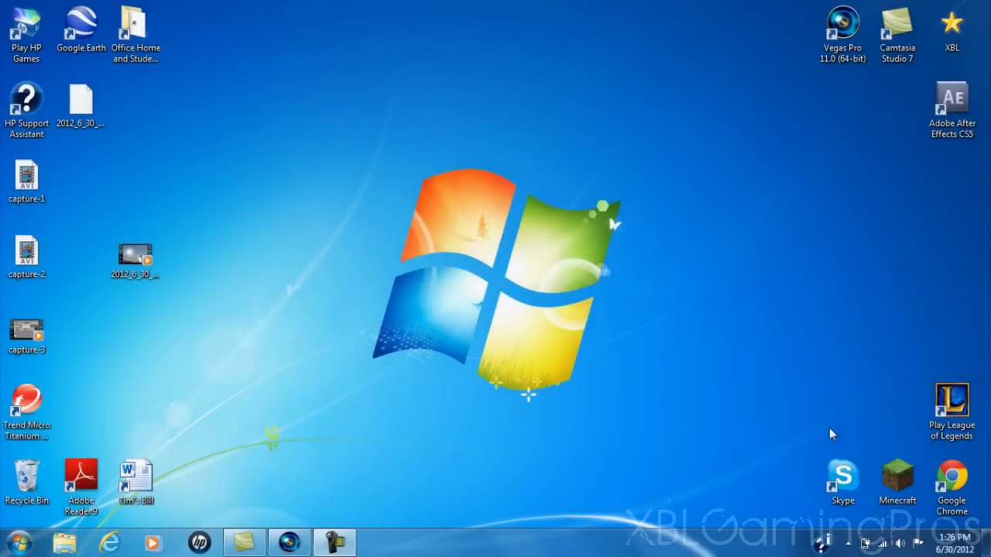
mouse_move(808, 514)
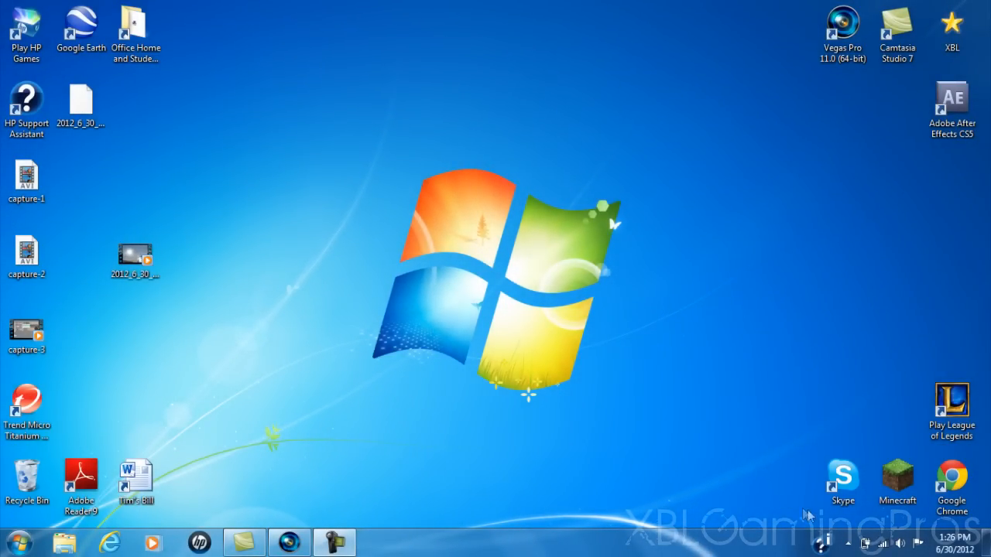
mouse_move(808, 514)
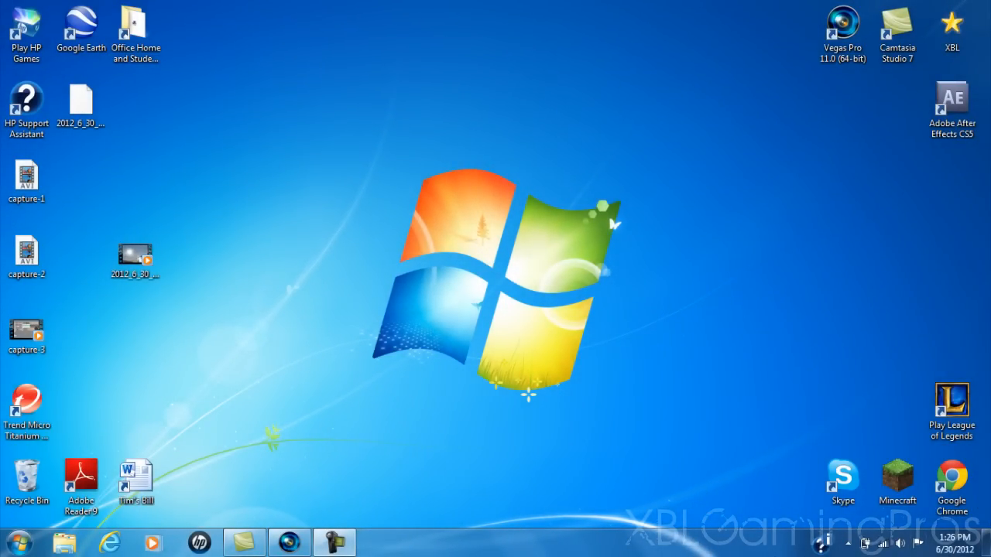
mouse_move(662, 503)
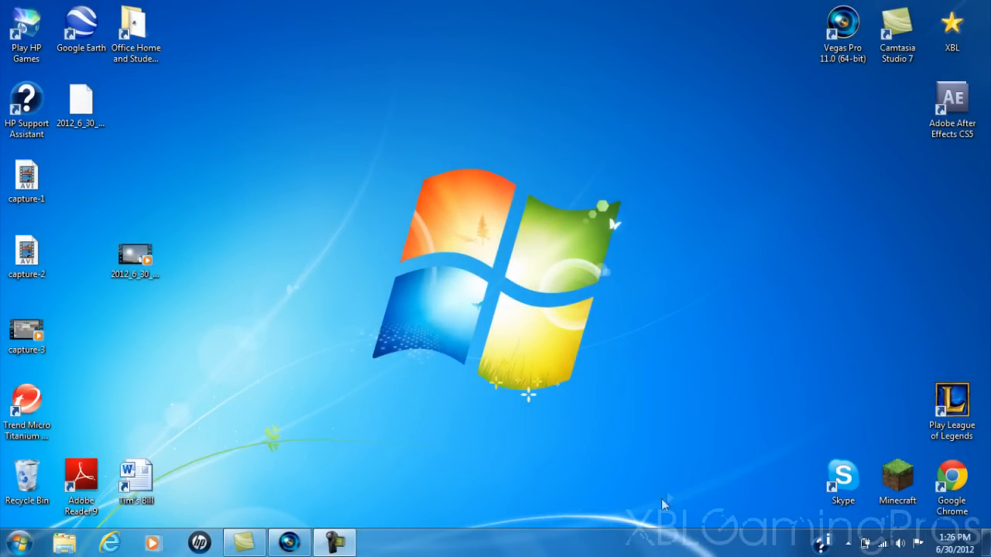
mouse_move(725, 523)
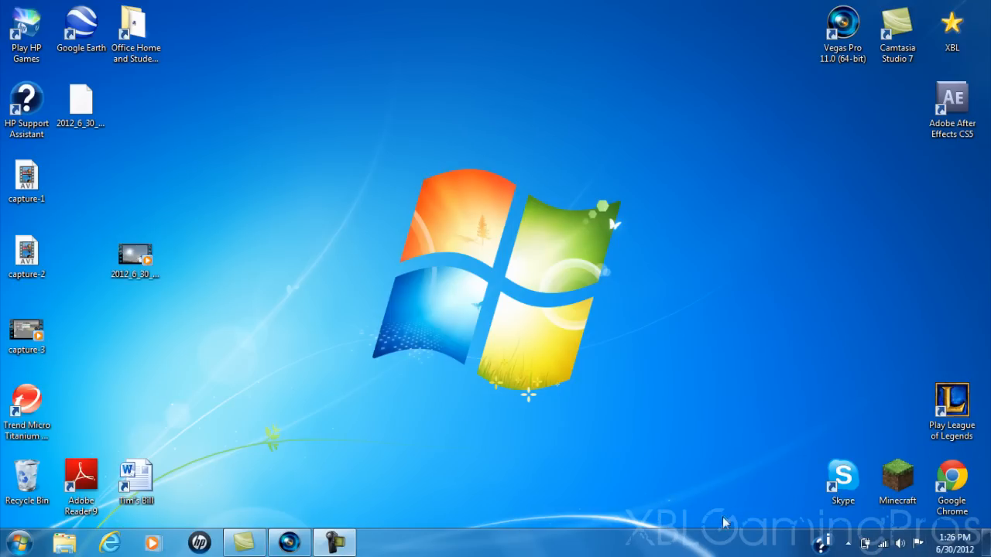
mouse_move(926, 450)
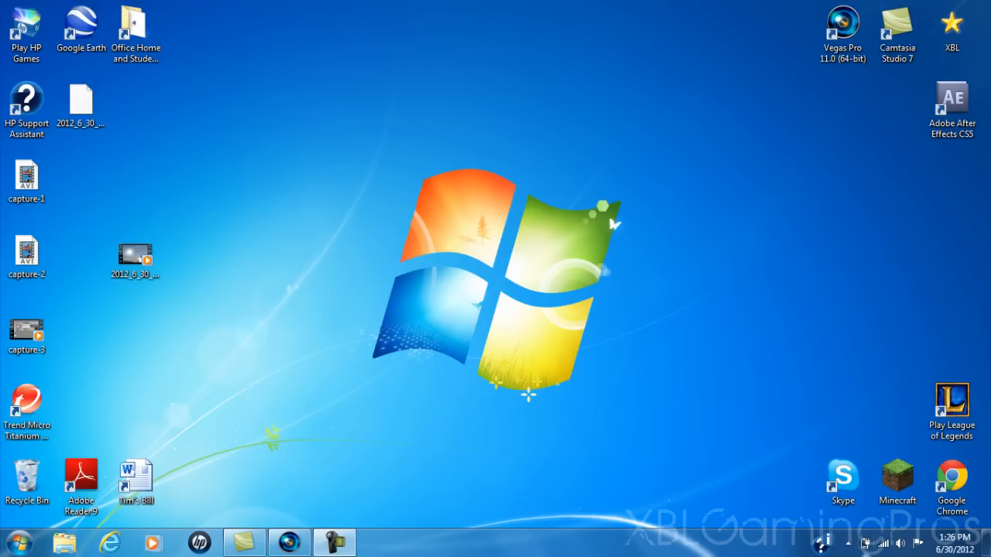
mouse_move(806, 464)
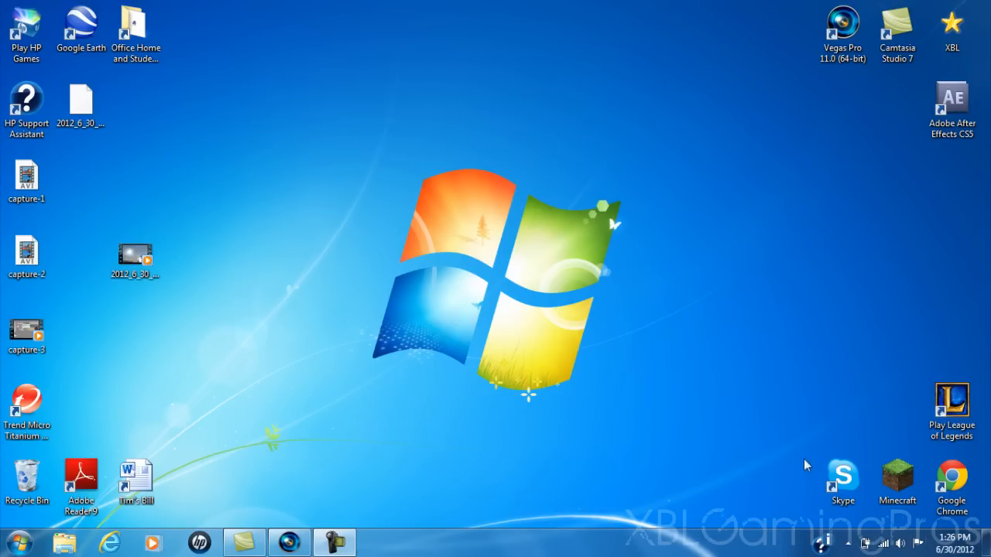
mouse_move(974, 457)
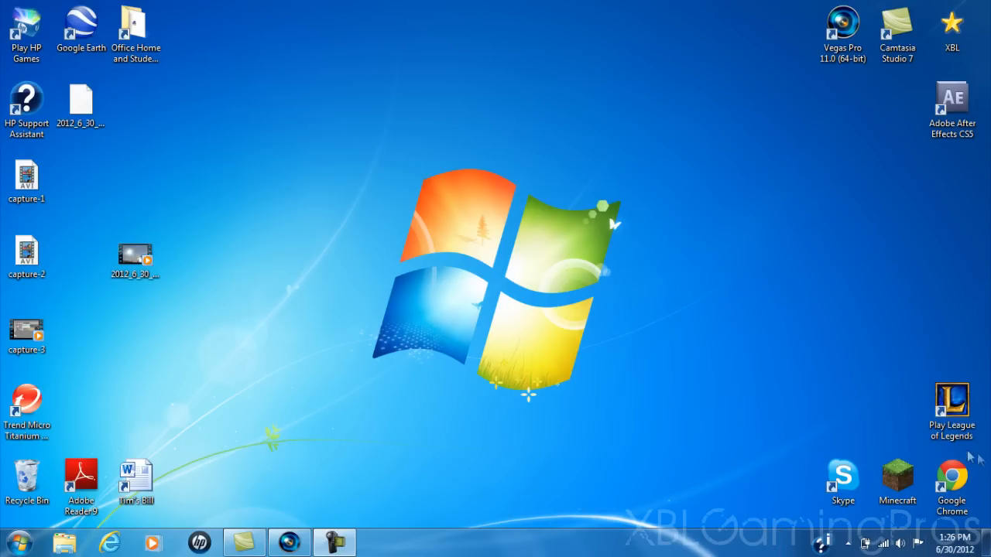
mouse_move(813, 462)
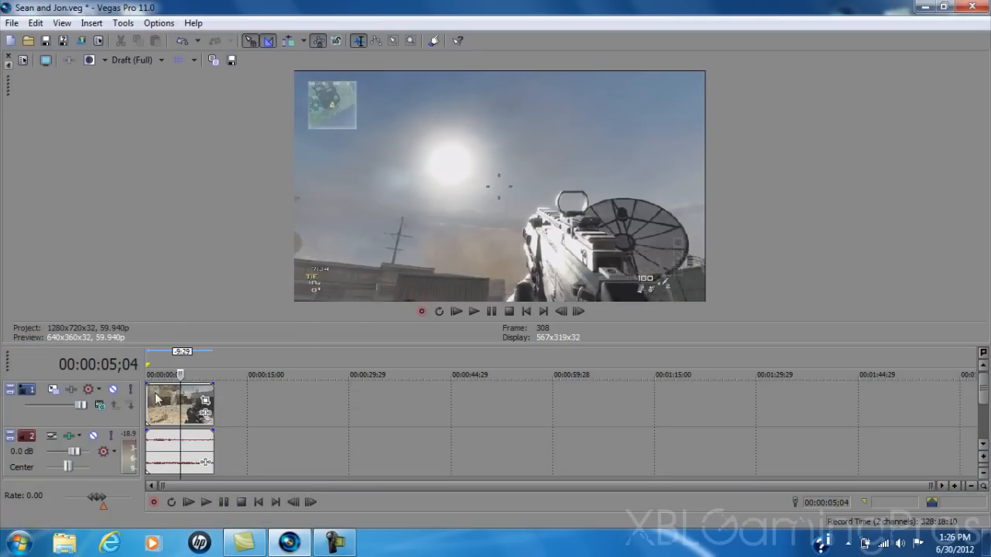
Step: Show the Project Media library and browse the Media Bins folder, then All Media
left_click(62, 23)
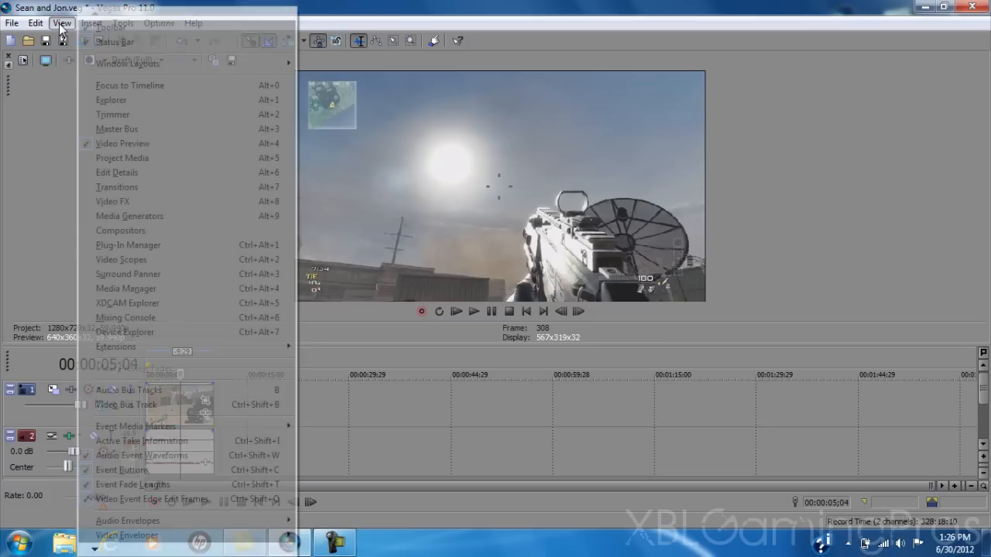
mouse_move(121, 158)
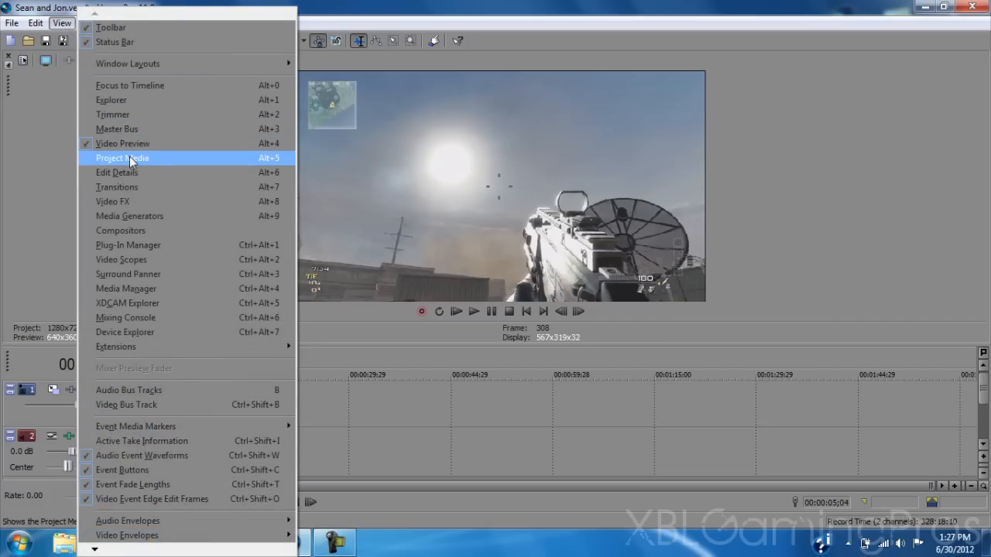
left_click(121, 158)
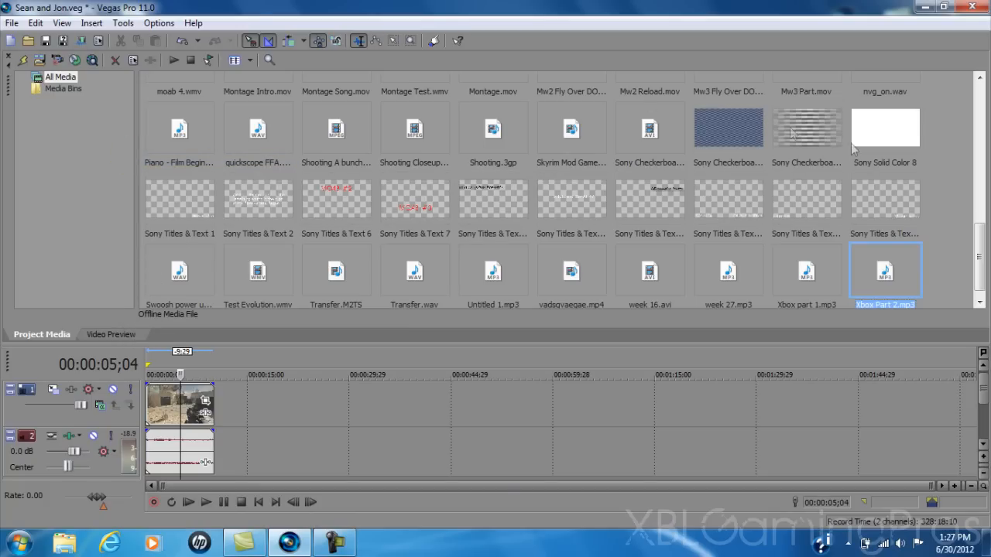
scroll("up", 3)
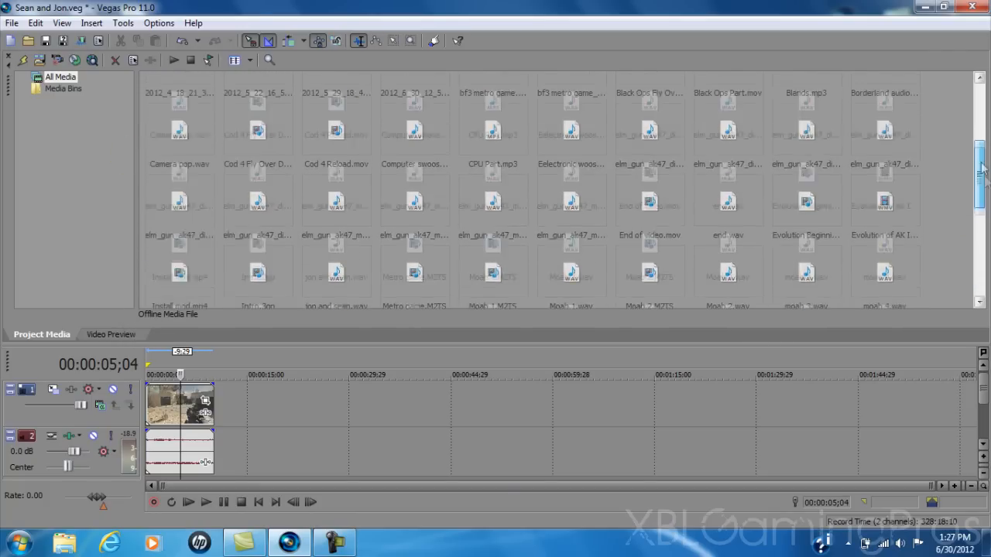
left_click(63, 88)
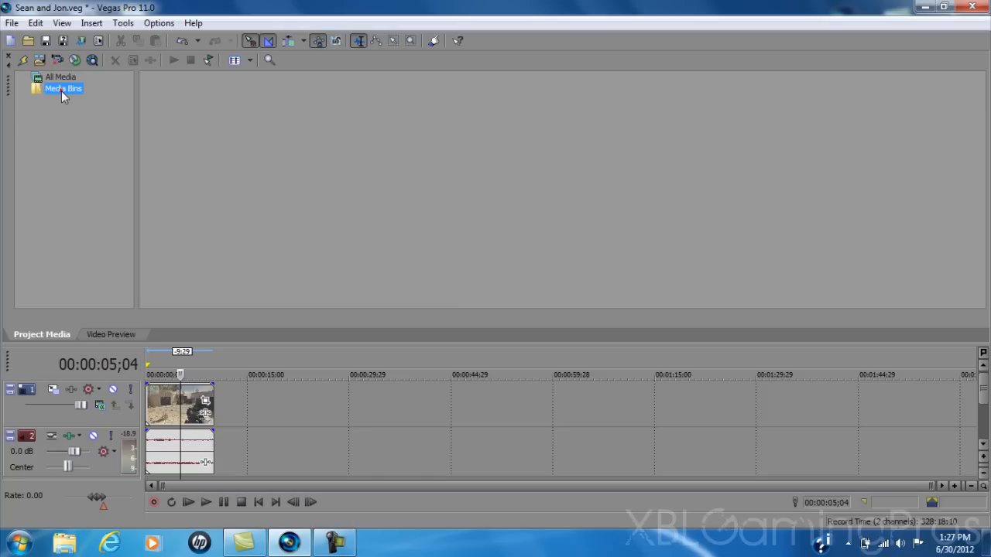
left_click(60, 78)
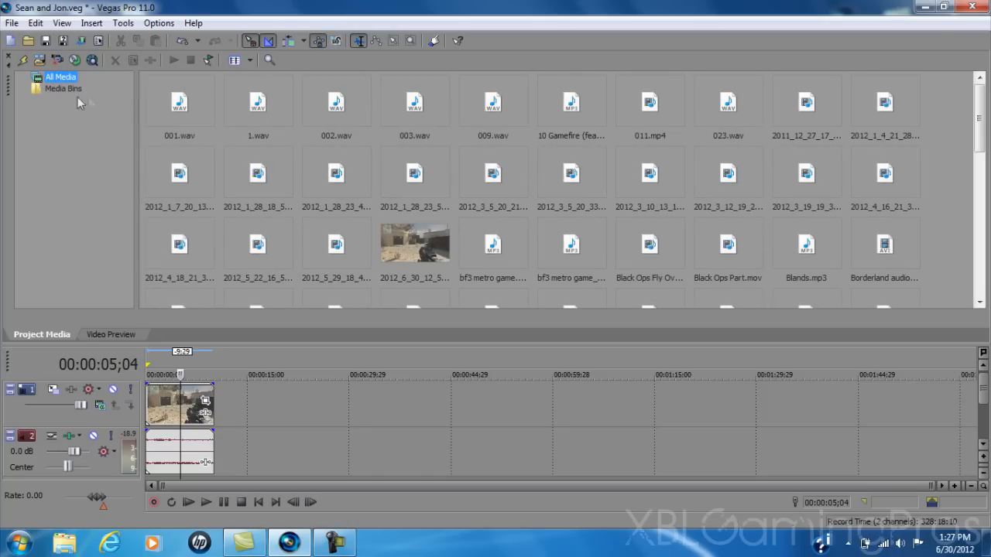
Step: Switch the window view to the Media Generators panel with its presets
left_click(62, 23)
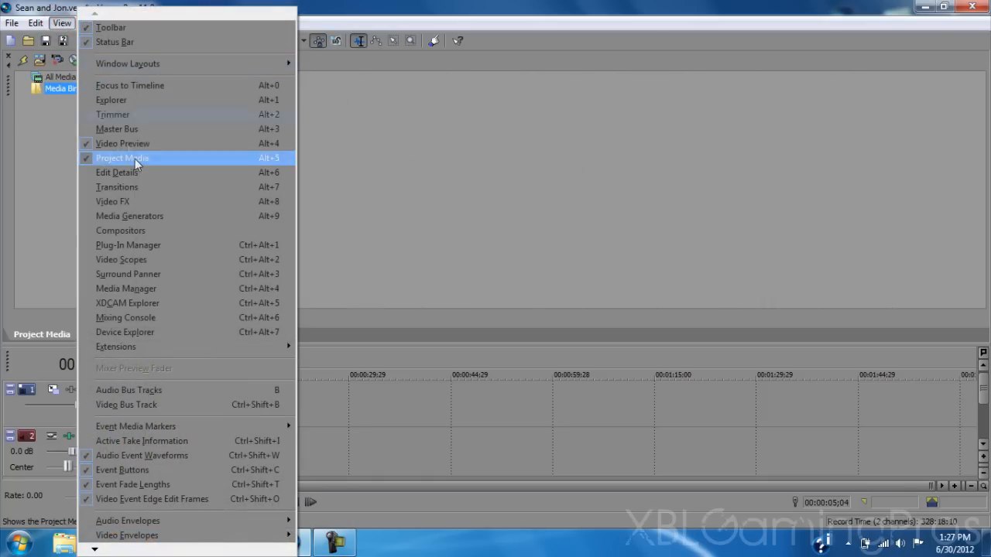
left_click(122, 158)
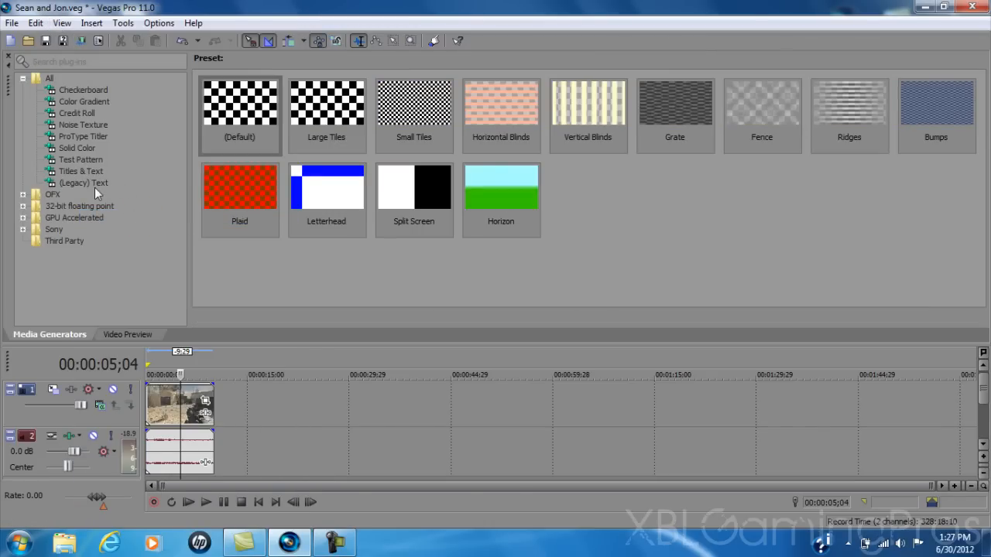
Step: Open the Sony Titles & Text (Default) Sample Text preset for editing
left_click(80, 170)
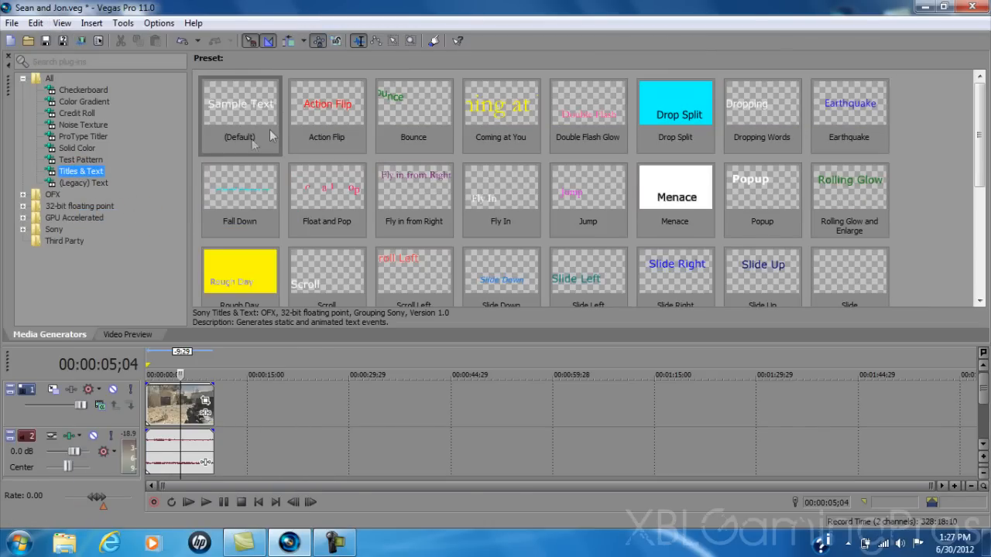
left_click(240, 117)
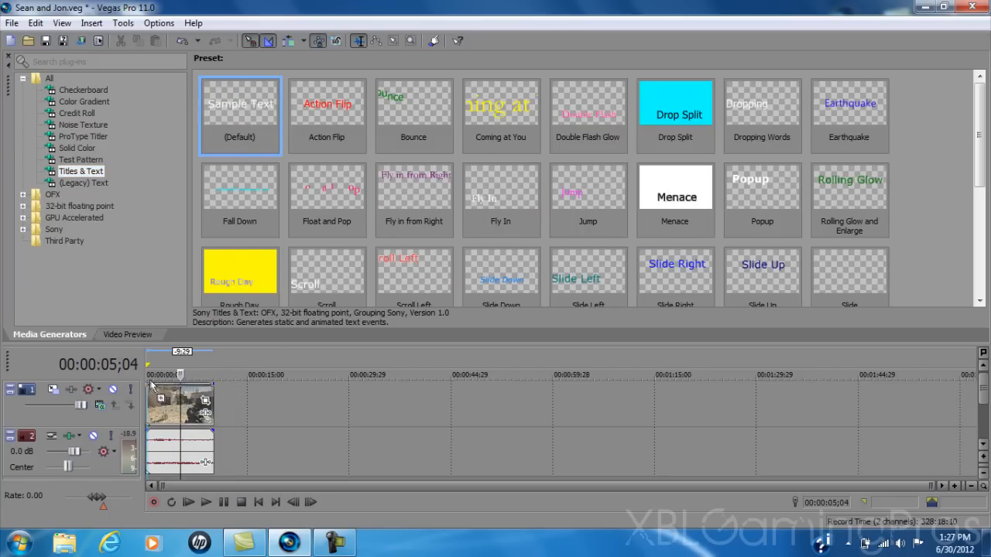
double_click(238, 116)
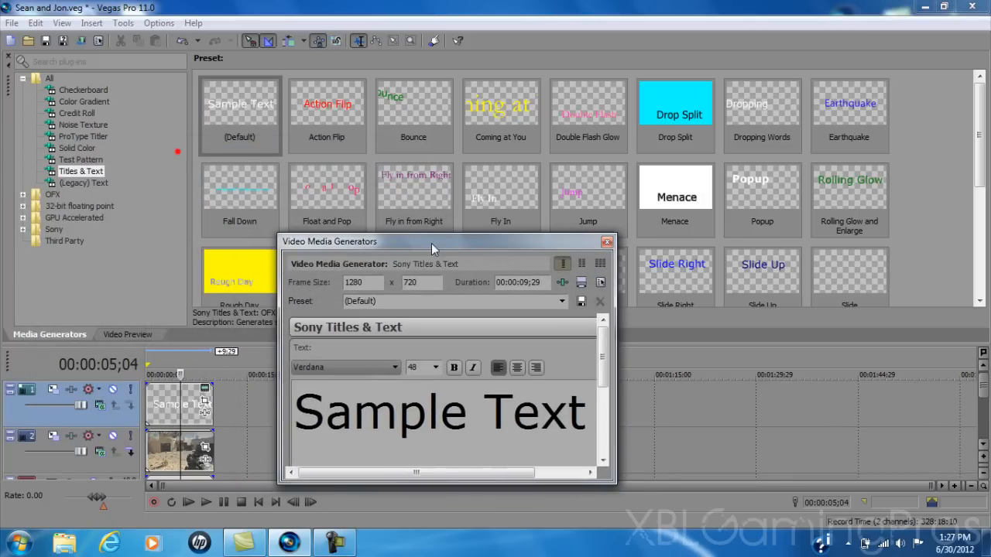
Step: Replace Sample Text with XBLGamingPros and select it for restyling in BIRTH OF A HERO at size 20
left_click(127, 334)
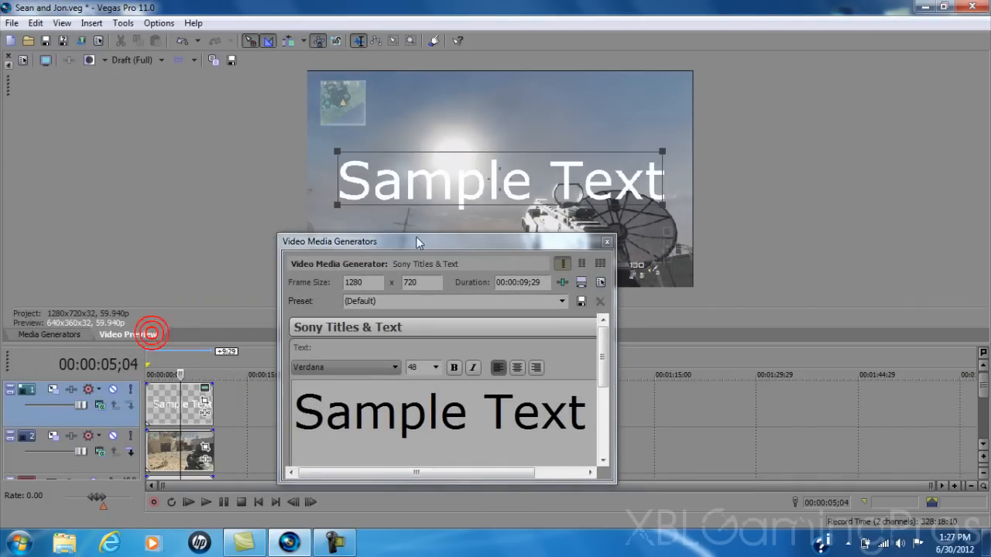
left_click_drag(418, 242, 121, 85)
type("XBLGamingPros")
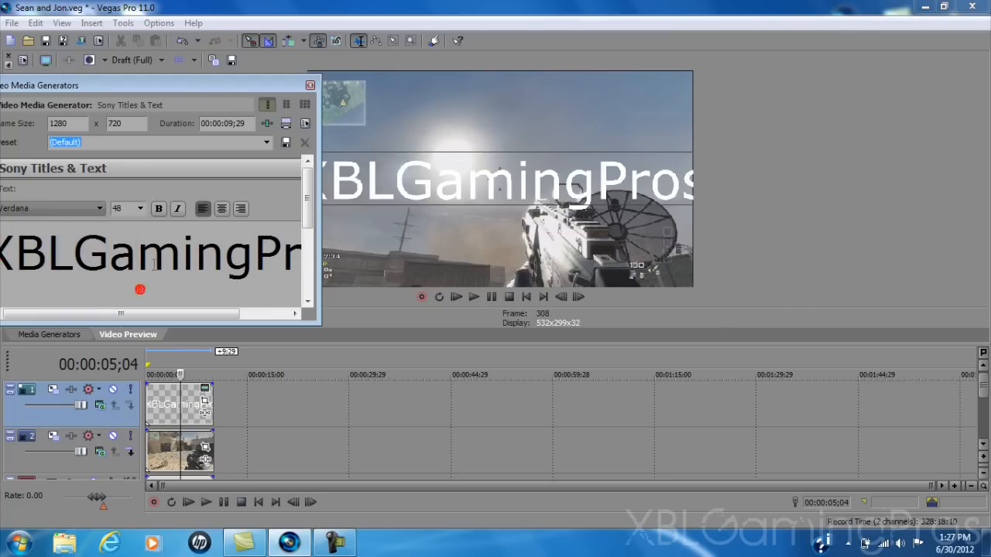
left_click(143, 207)
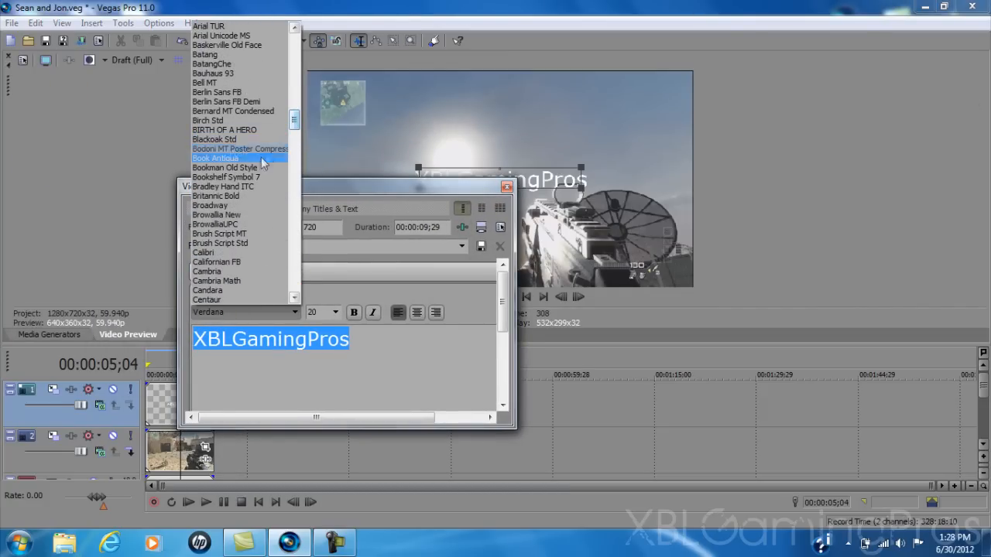
mouse_move(229, 229)
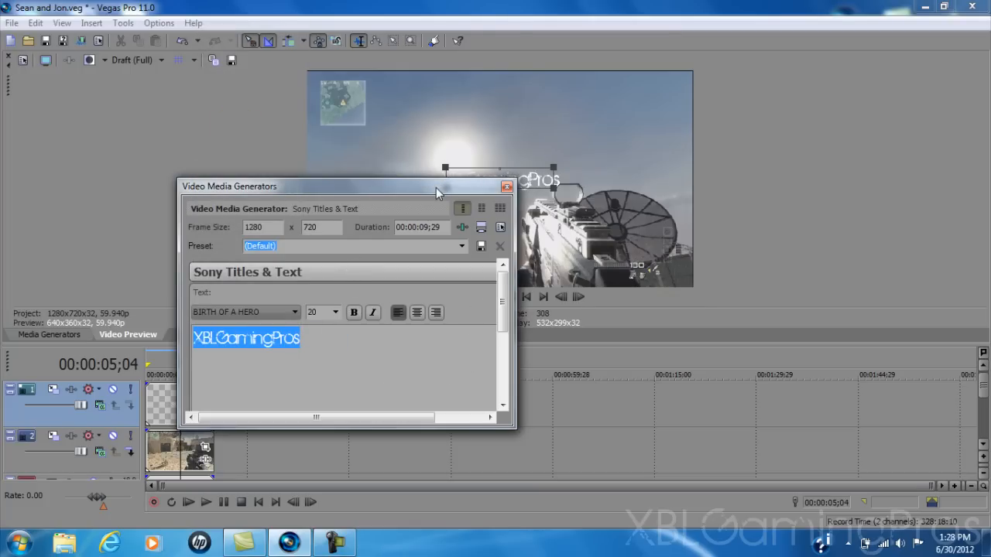
Step: Expand the Advanced settings and set the title's letter tracking to about 0.158
left_click_drag(333, 186, 251, 184)
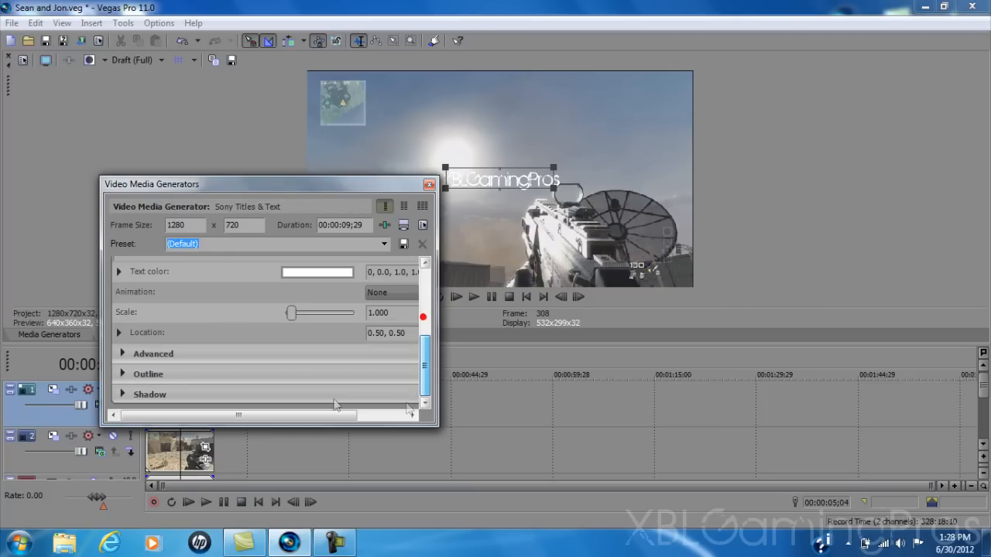
left_click(121, 353)
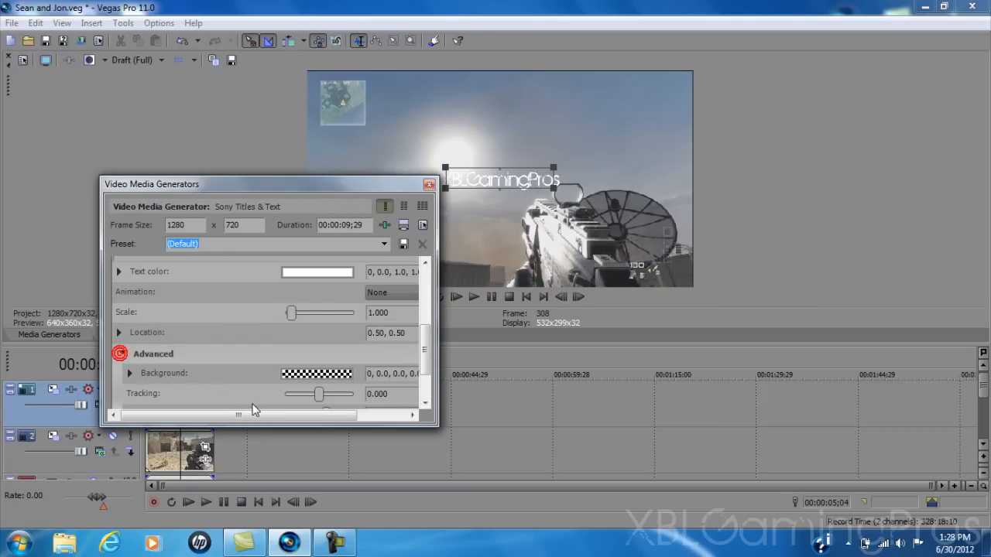
left_click_drag(319, 395, 322, 395)
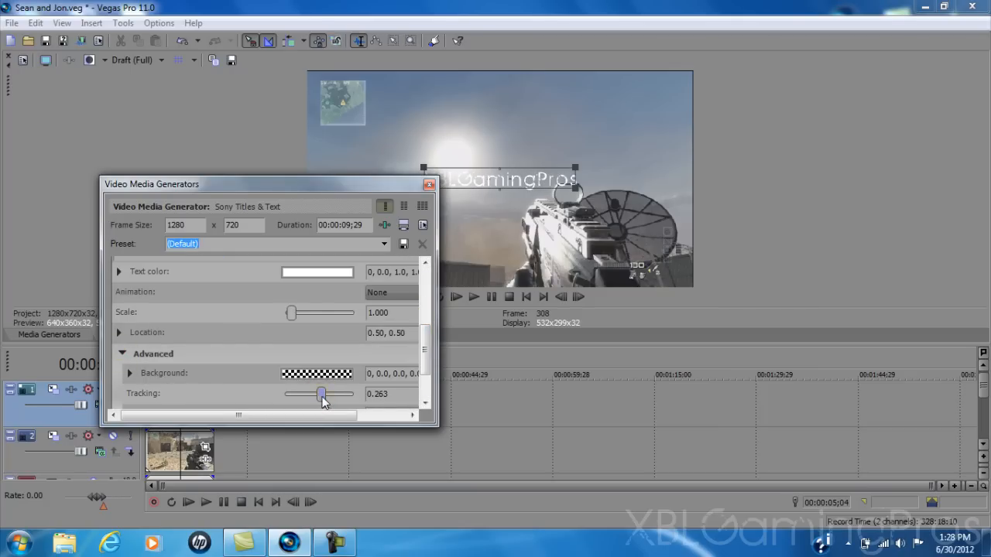
left_click_drag(322, 395, 319, 395)
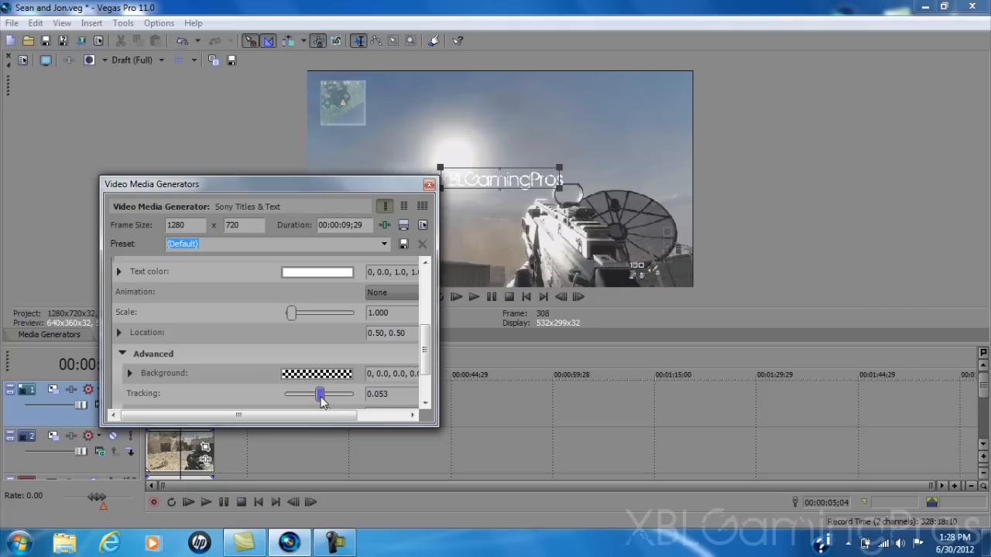
left_click_drag(319, 395, 322, 395)
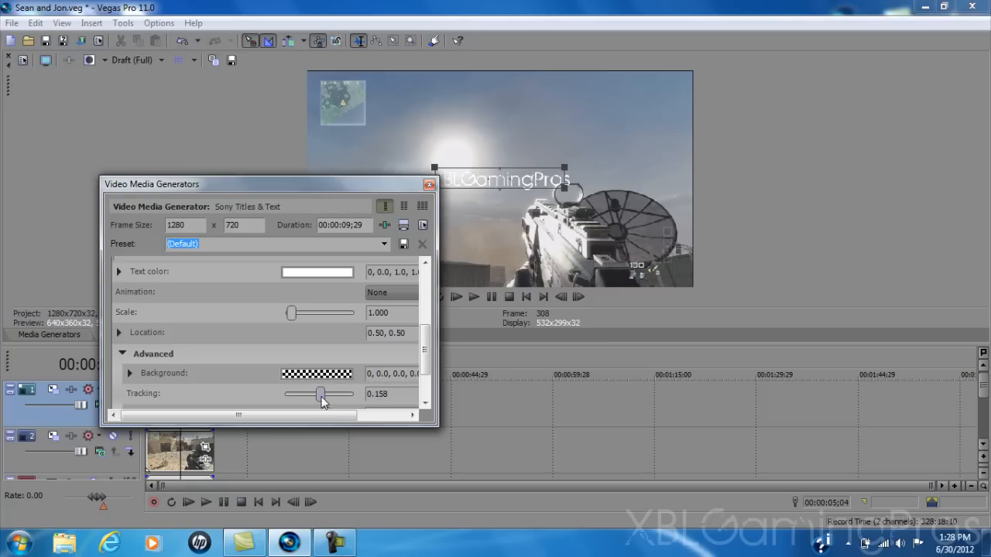
left_click_drag(266, 183, 177, 183)
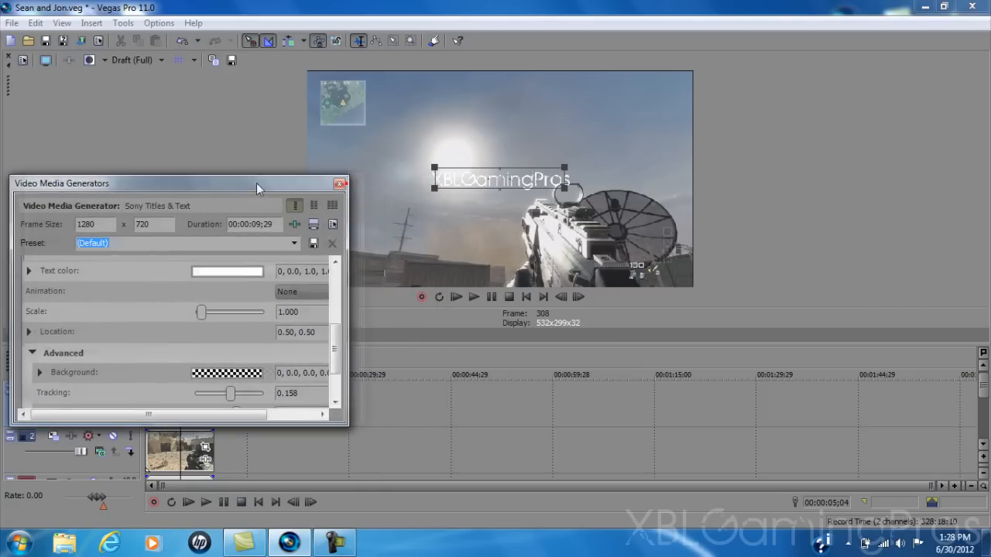
left_click(339, 183)
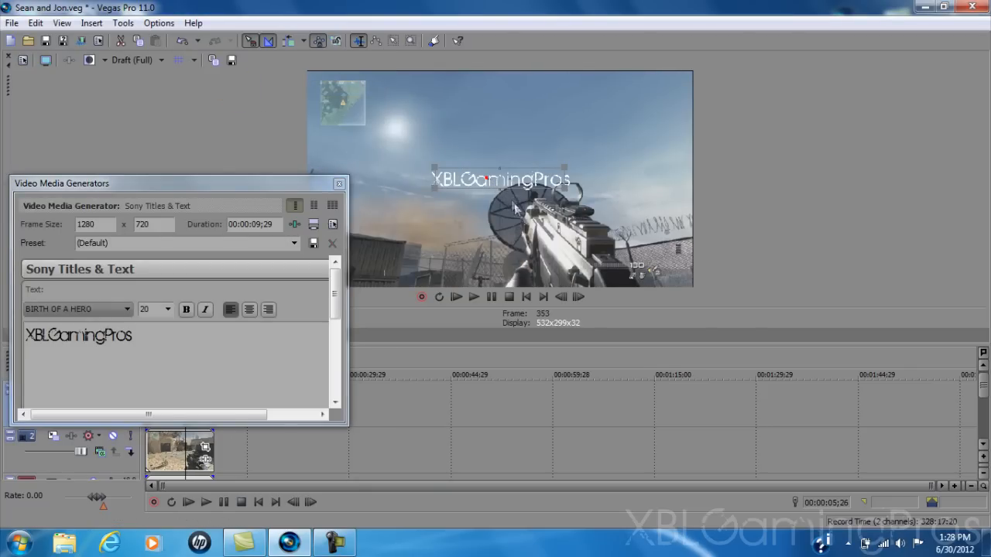
Step: Drag the XBLGamingPros text box around the preview, settling it in the lower-right corner
left_click_drag(499, 180, 622, 272)
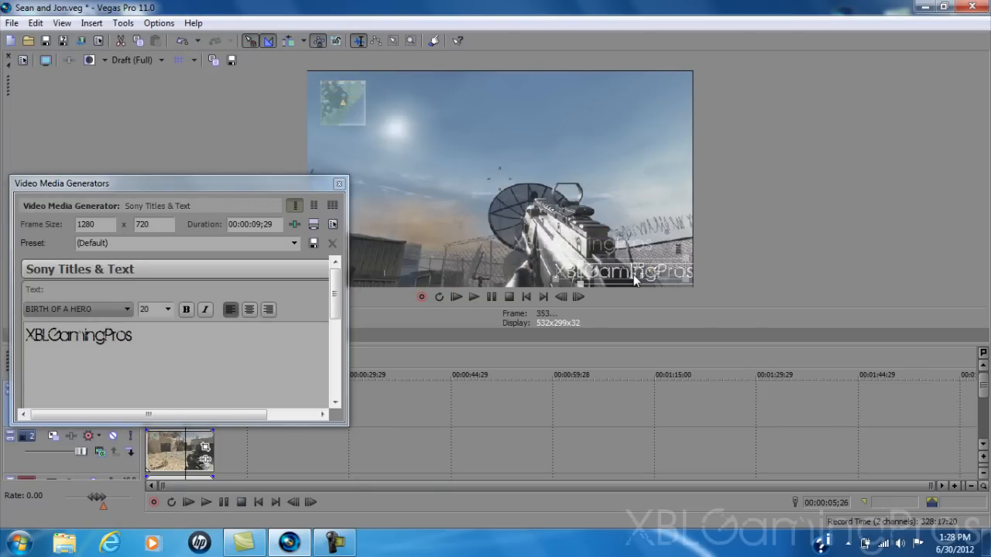
left_click_drag(627, 271, 527, 178)
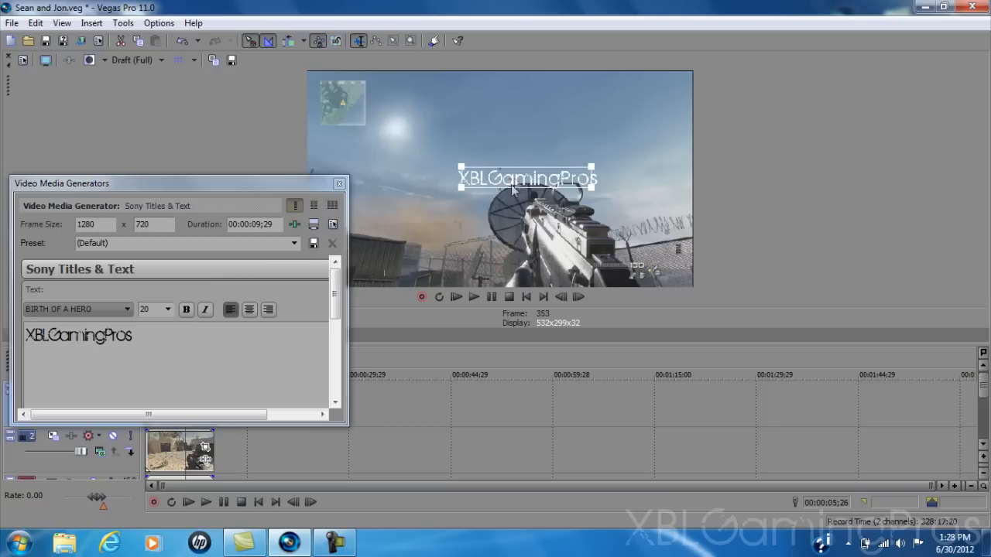
left_click_drag(527, 178, 637, 80)
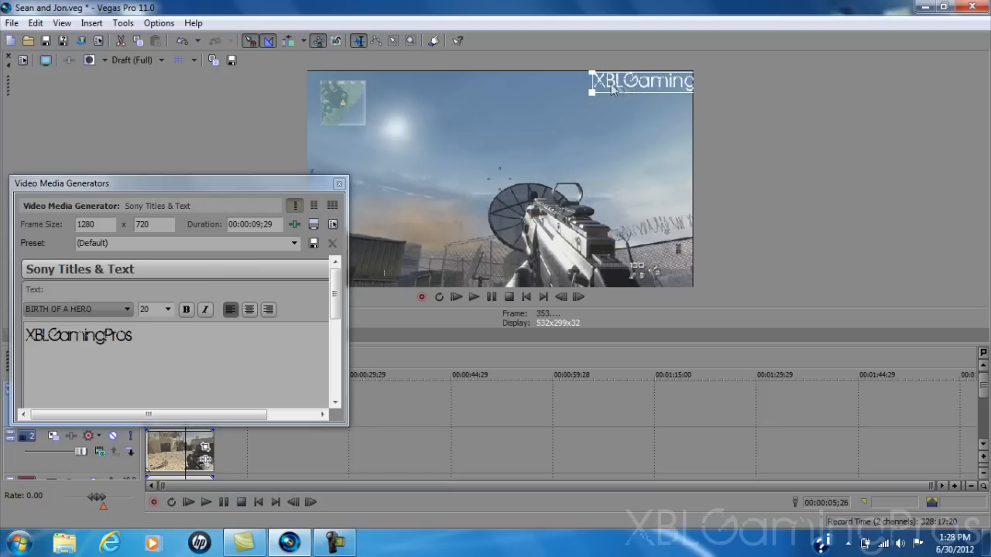
left_click_drag(638, 81, 616, 276)
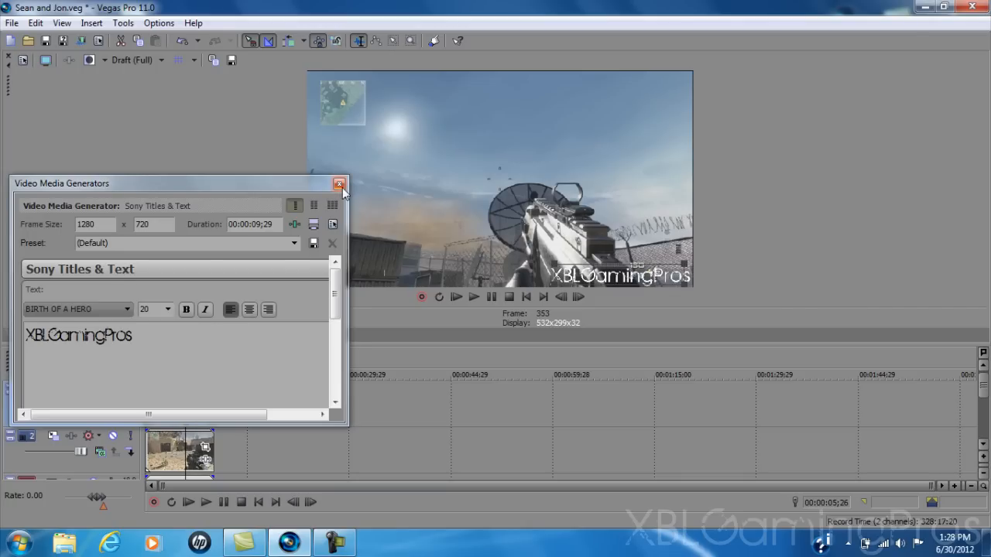
Step: Close the Video Media Generators window, leaving the title in the lower-right corner
left_click(339, 183)
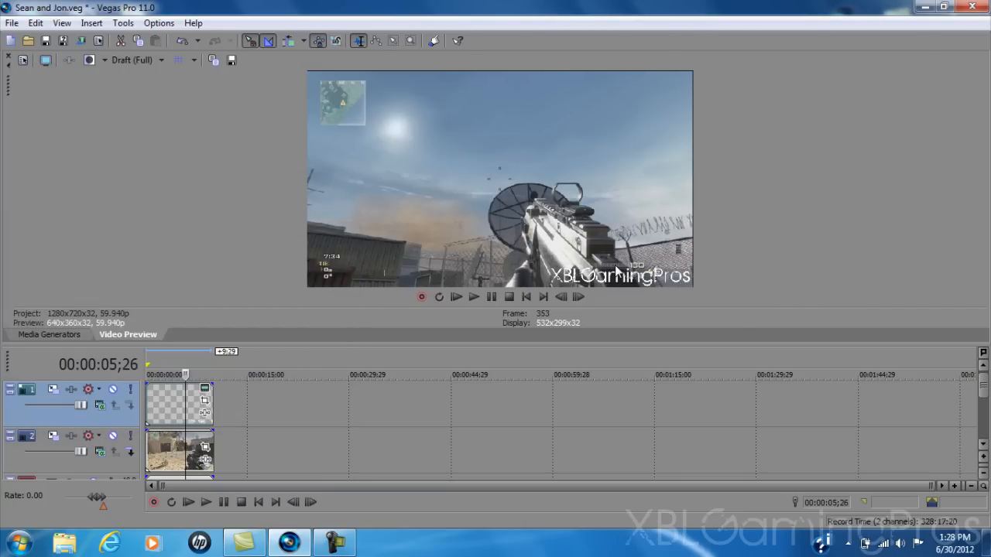
mouse_move(651, 282)
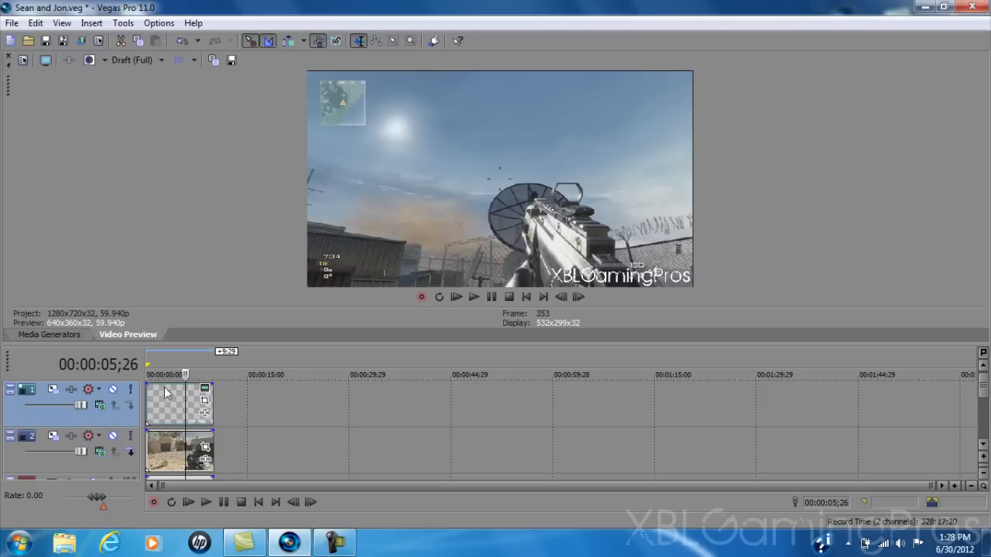
mouse_move(170, 390)
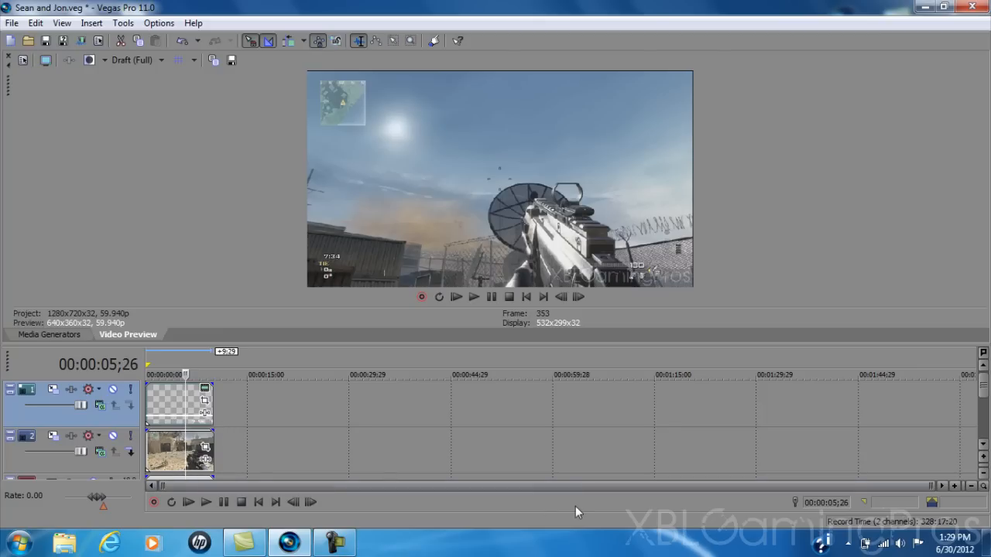
mouse_move(582, 280)
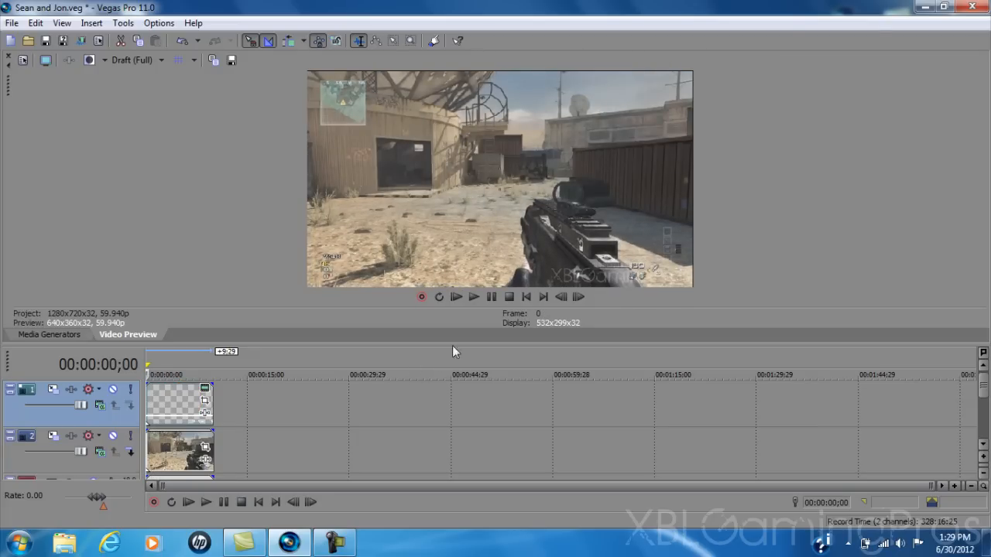
Step: Start playback from the beginning to check the faint watermark over the gameplay
left_click(473, 298)
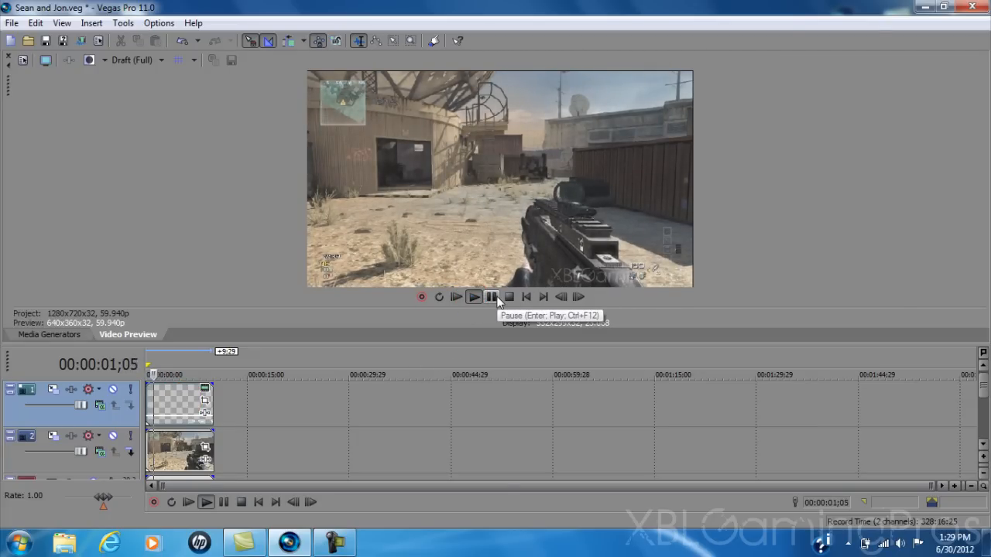